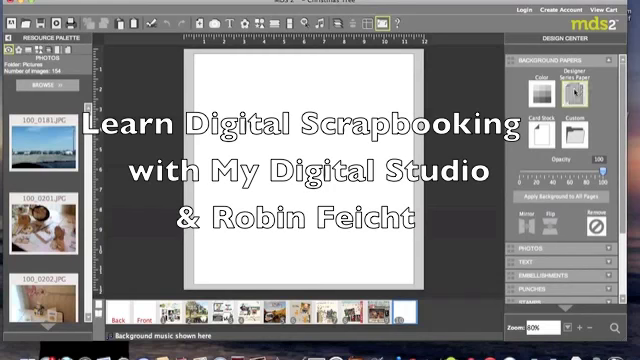
- Search the designer paper backgrounds for 'joy' to find the Joyful Times papers
left_click(572, 92)
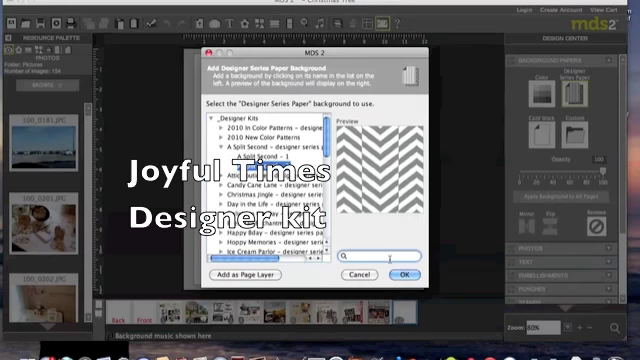
type("joy")
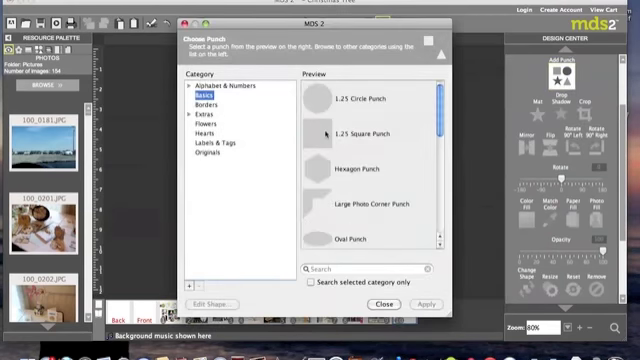
- Add a 1.25 Square Punch shape from the Shapes punches to the page
left_click(360, 132)
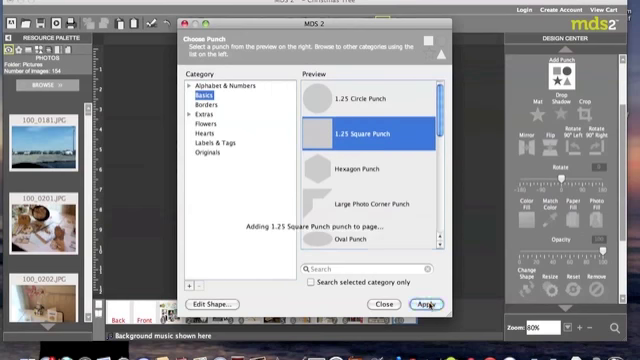
left_click(430, 304)
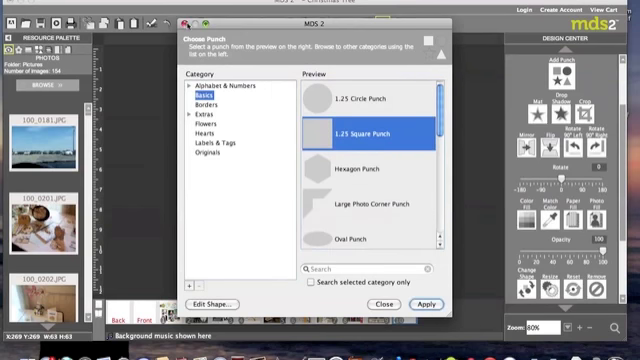
left_click(402, 304)
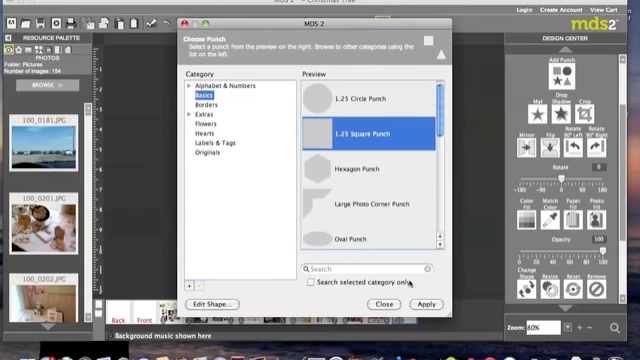
- Add a second 1.25 Square Punch shape to the page
left_click(404, 302)
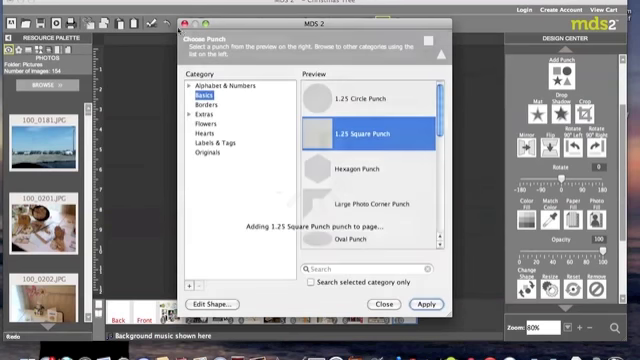
left_click(400, 302)
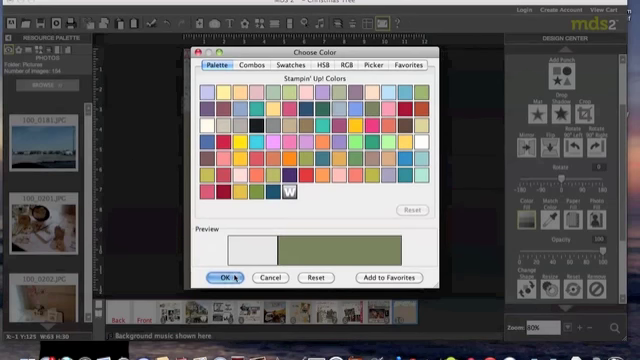
- Fill the square with the tan-green colour and give it a small black outline
left_click(228, 276)
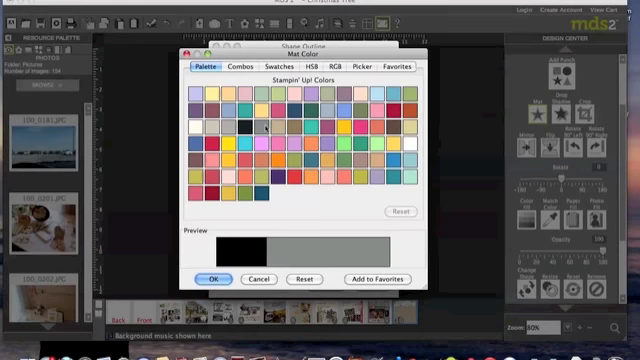
left_click(212, 276)
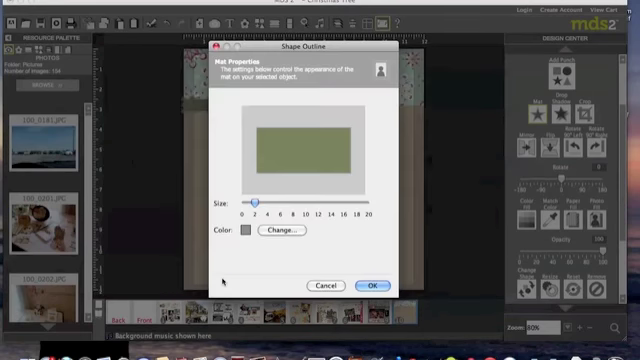
left_click(372, 284)
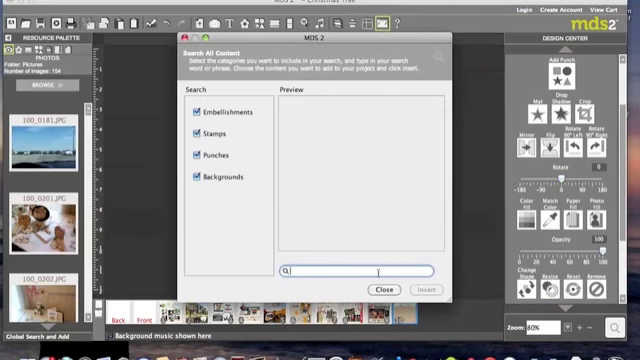
- Search 'Overlays' and insert Natural Composition Overlays - 11 onto the page
type("Overlays")
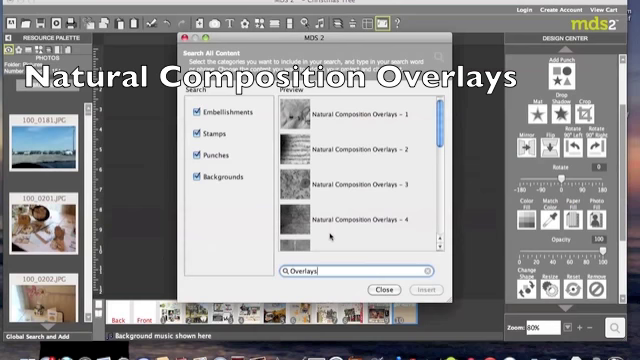
scroll("down", 3)
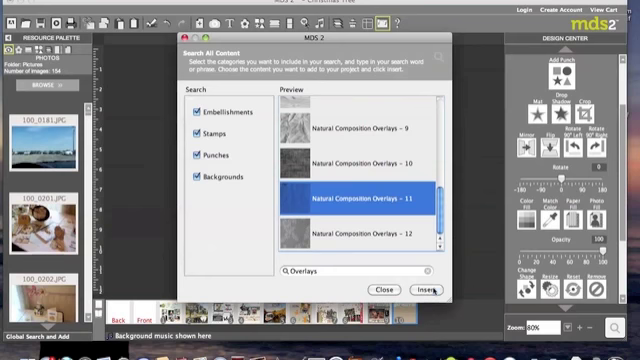
left_click(426, 286)
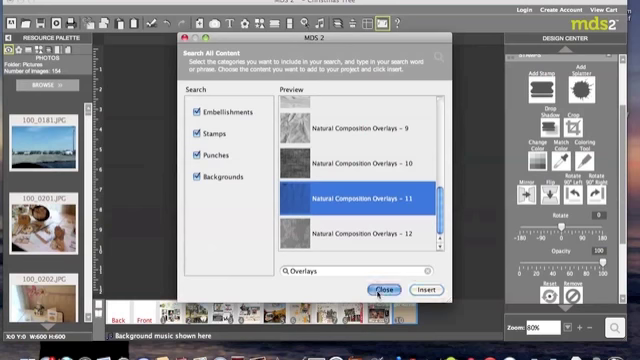
- Close the Search All Content dialog to return to the page
left_click(384, 288)
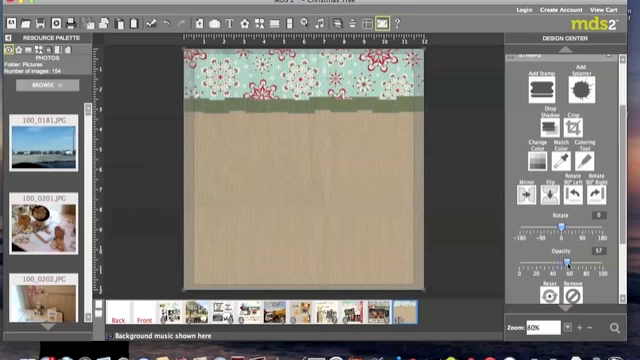
mouse_move(390, 212)
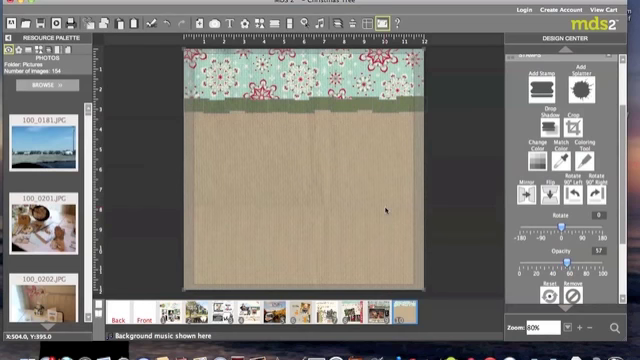